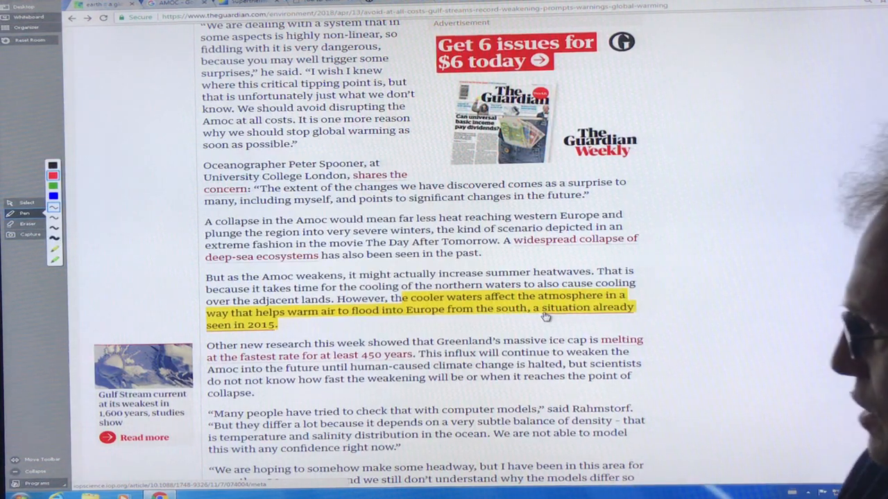
# Step: Highlight the Guardian sentence on Greenland's ice cap melting at the fastest rate in 450 years
pyautogui.scroll(-3)
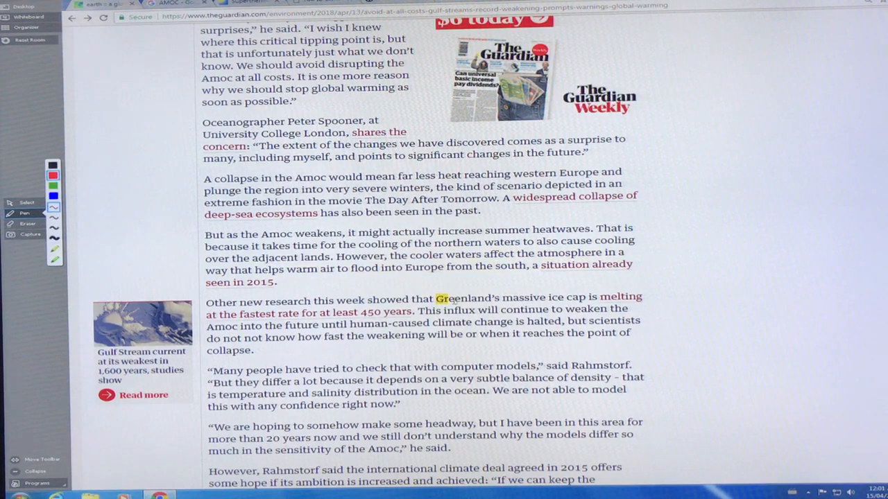
pyautogui.moveTo(433, 297); pyautogui.dragTo(444, 310)
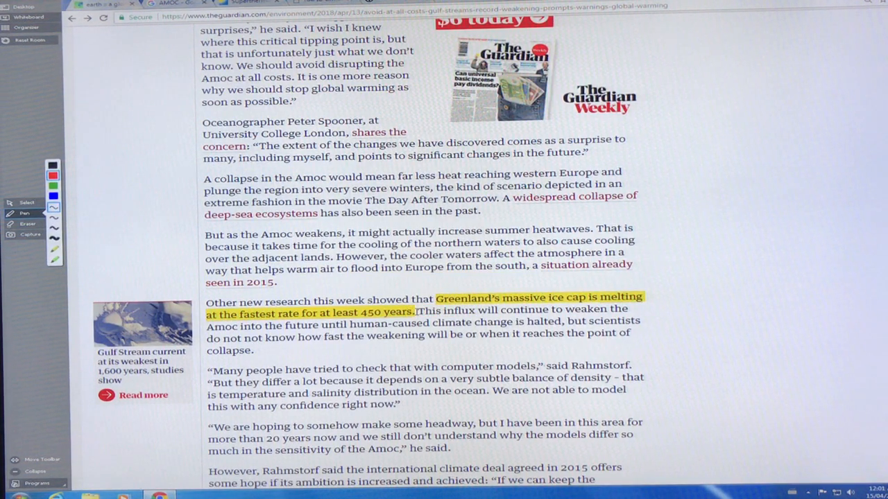
pyautogui.scroll(-3)
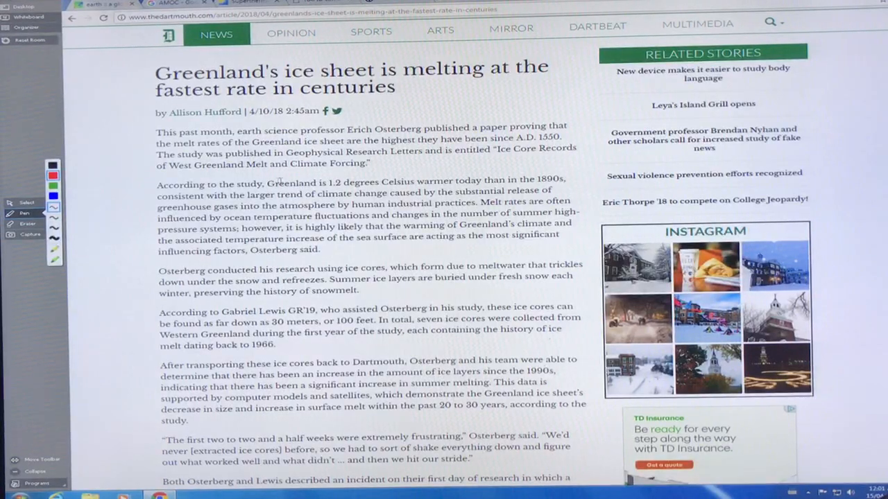
# Step: Highlight the Dartmouth sentence about Greenland being 1.2 degrees warmer
pyautogui.moveTo(266, 181); pyautogui.dragTo(562, 181)
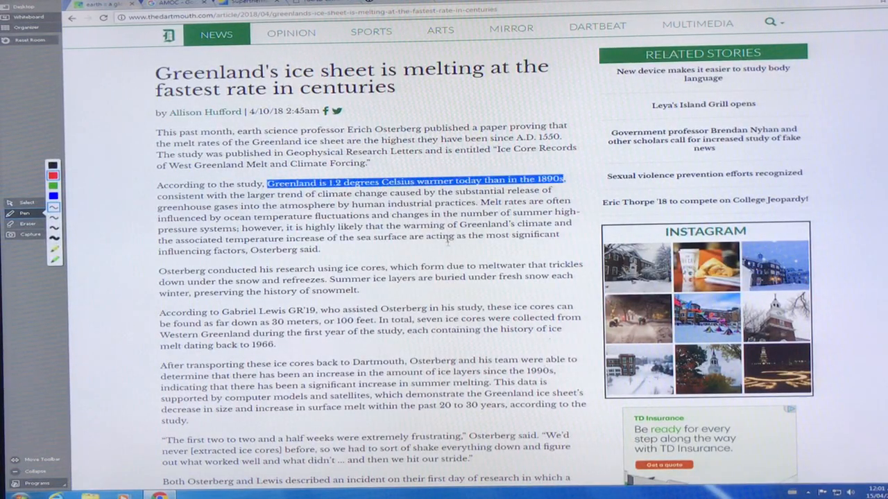
pyautogui.scroll(-3)
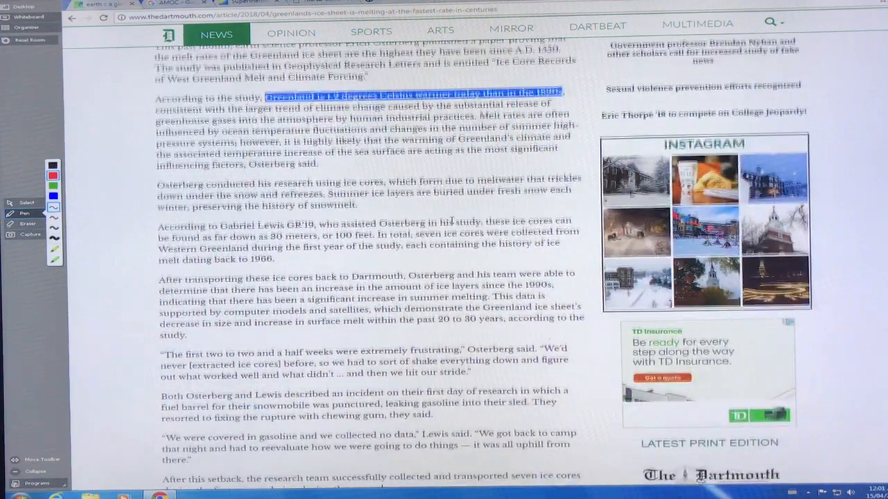
pyautogui.scroll(-3)
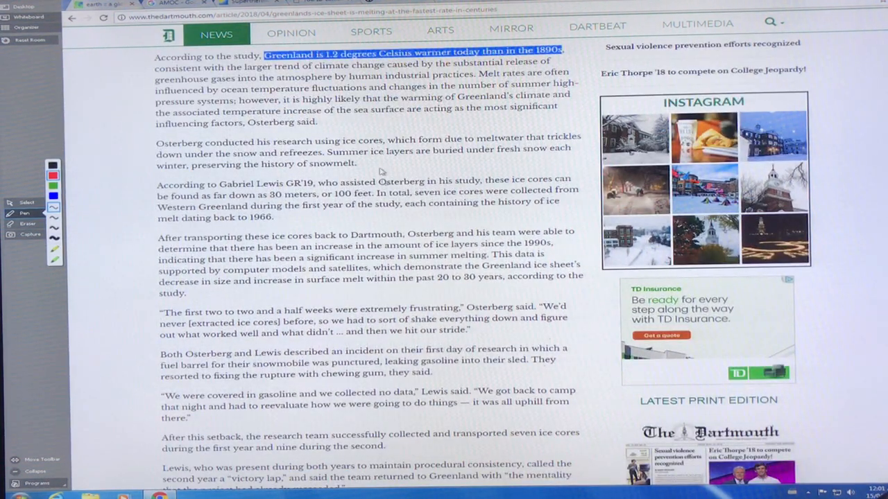
pyautogui.scroll(-3)
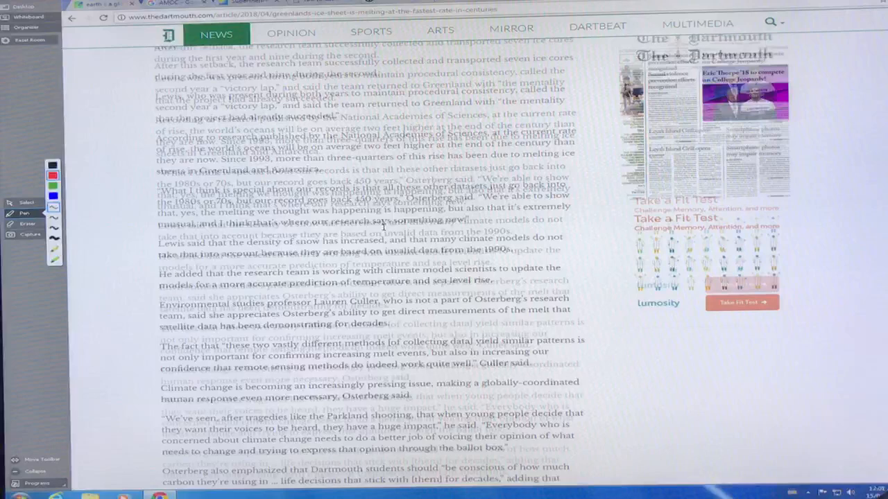
# Step: Further down the article, highlight the quote about the Parkland shooting
pyautogui.scroll(-3)
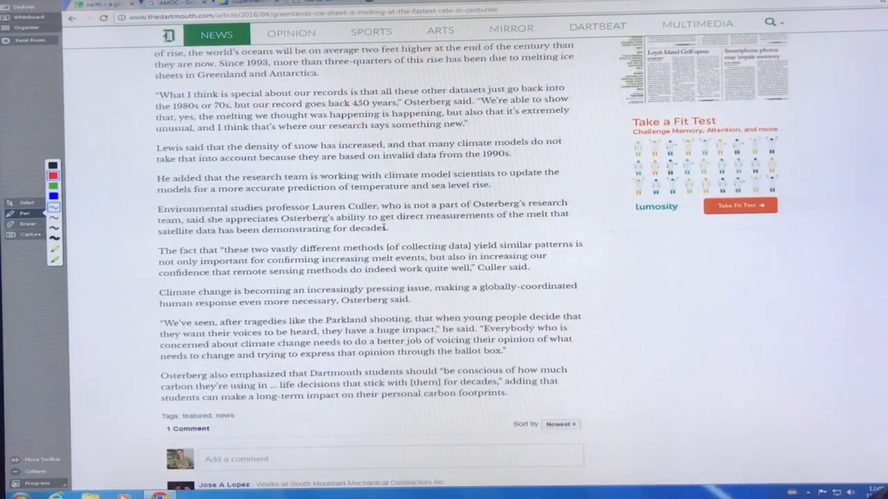
pyautogui.scroll(-3)
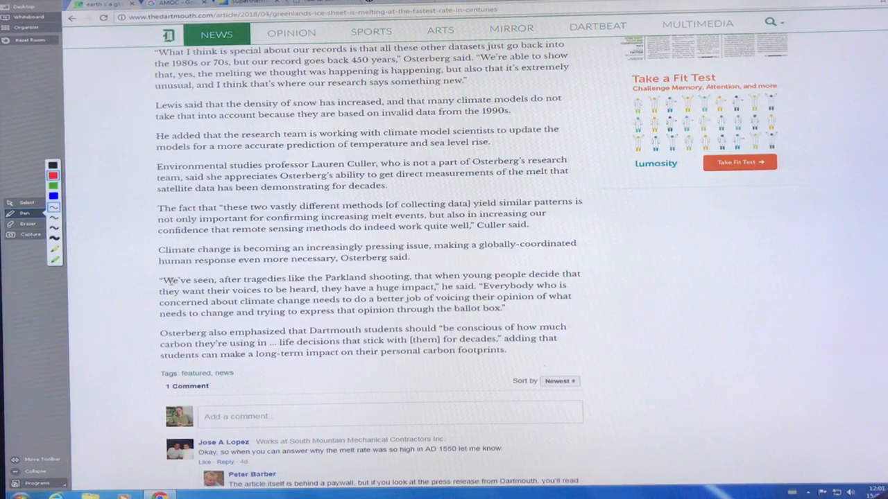
pyautogui.moveTo(161, 279); pyautogui.dragTo(409, 279)
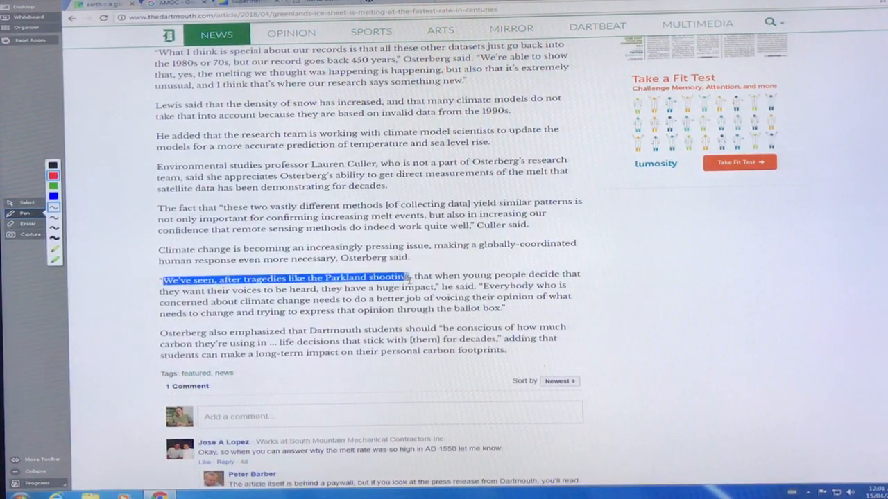
pyautogui.moveTo(409, 277); pyautogui.dragTo(354, 299)
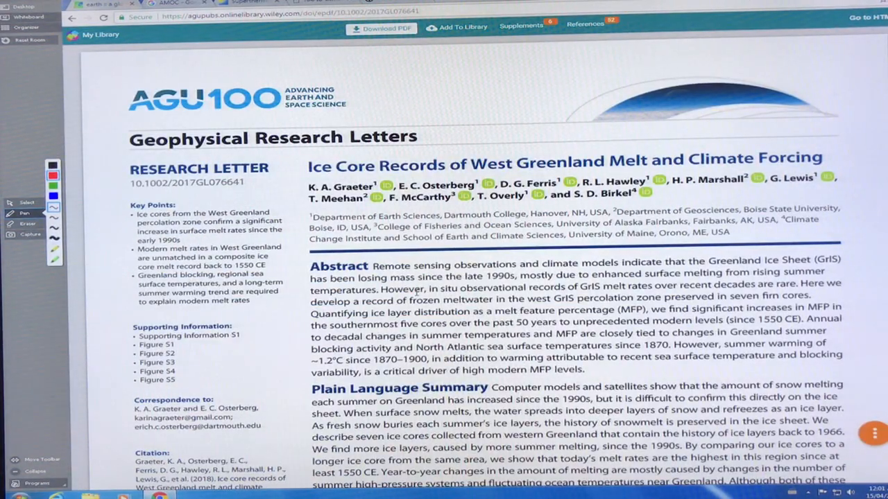
# Step: Scroll the GRL ice-core paper down to its abstract and plain language summary
pyautogui.scroll(-3)
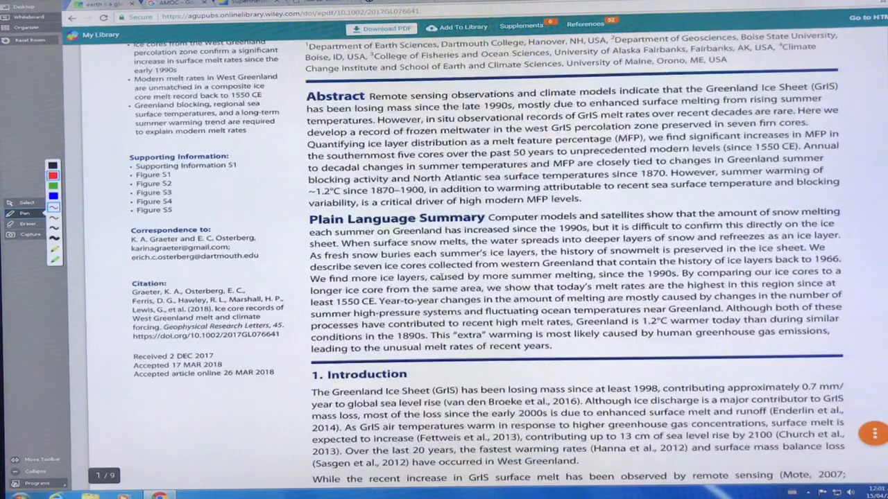
pyautogui.scroll(-3)
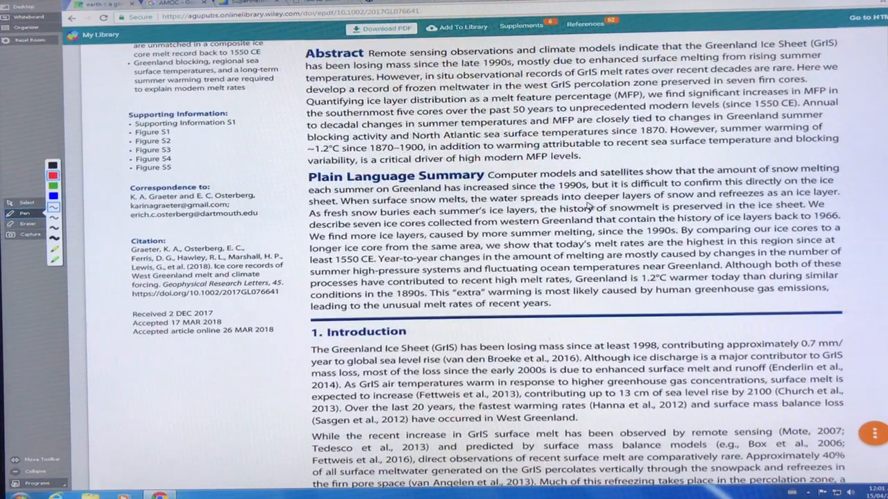